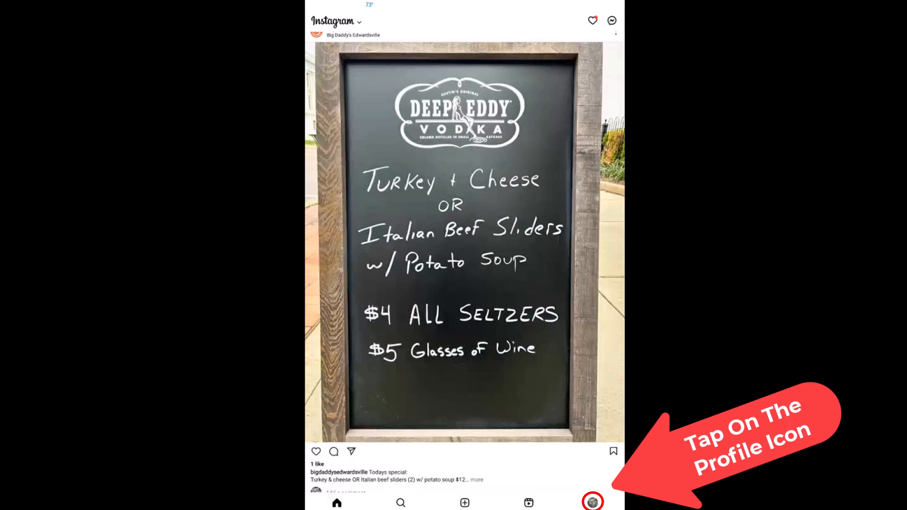
Step: Go to your own profile page from the home feed
click(592, 502)
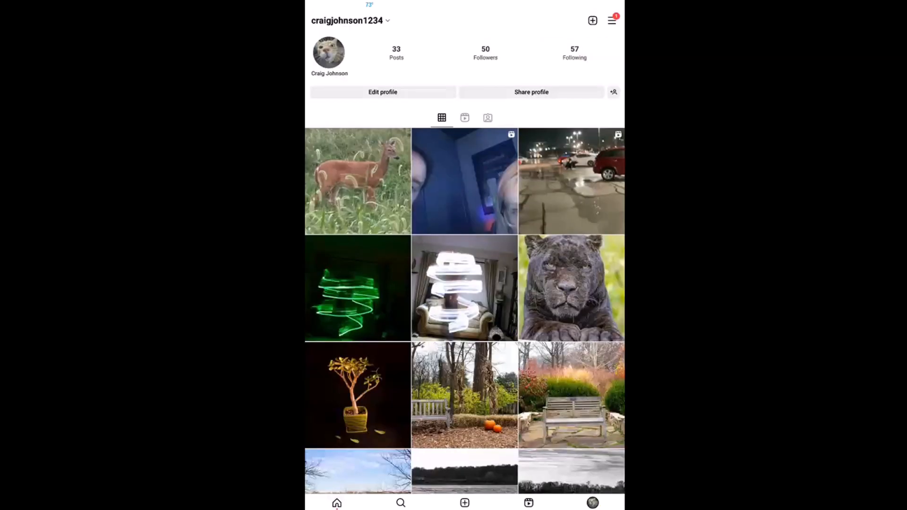
mouse_move(611, 20)
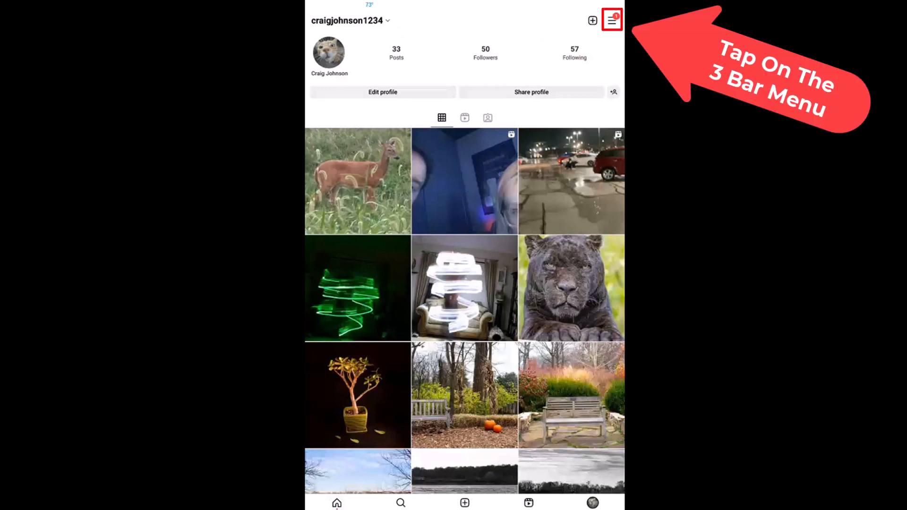
Step: Reach the Notifications settings page through the profile menu and Settings
click(611, 21)
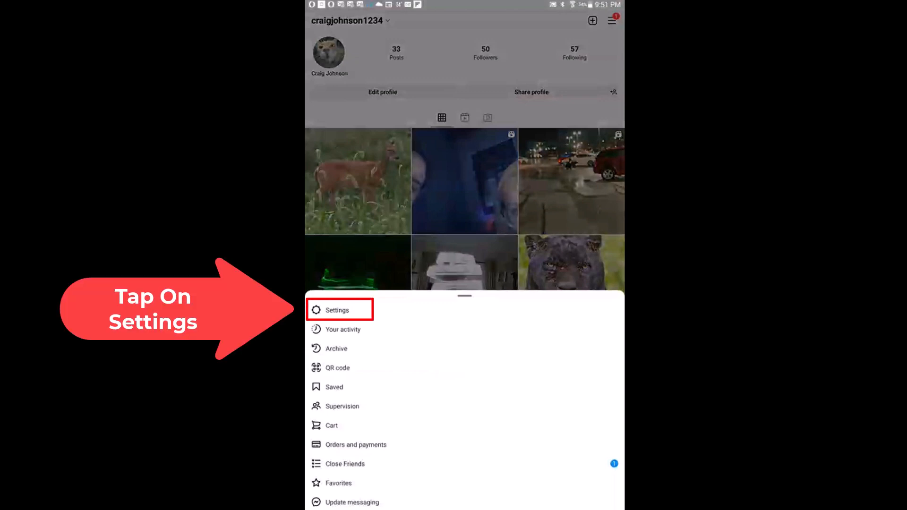
click(337, 309)
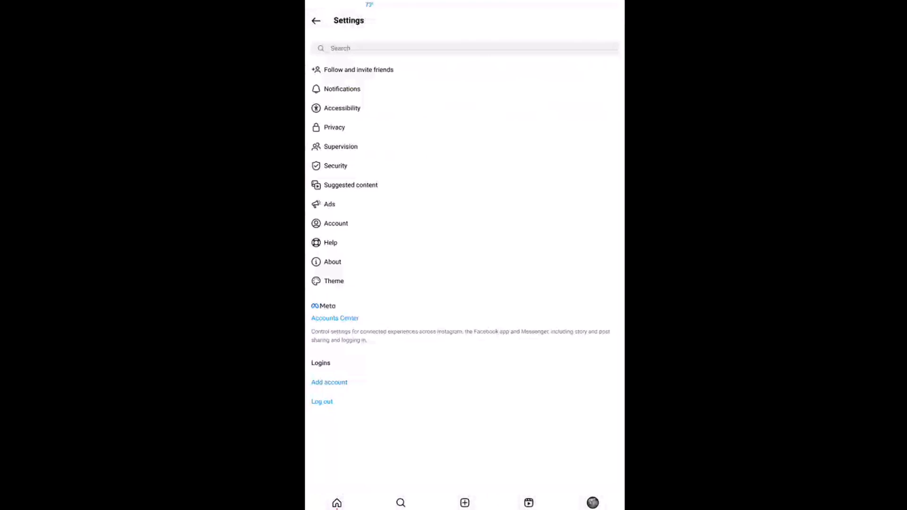
click(342, 88)
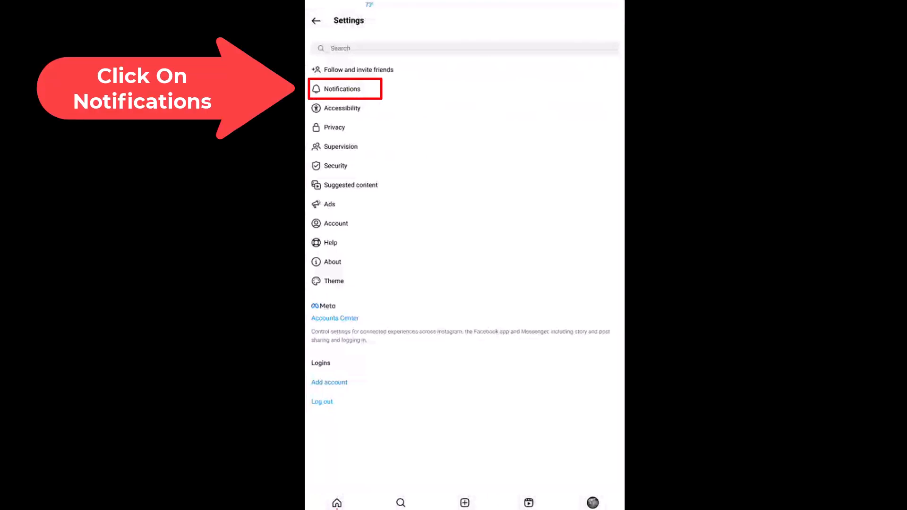
click(343, 89)
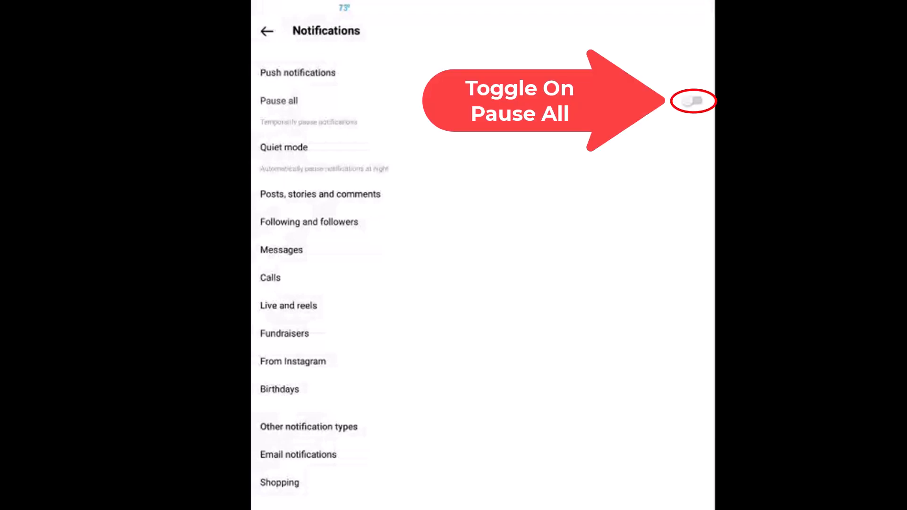
Step: Switch Pause all on, bringing up the 15 minutes to 8 hours duration choice
click(693, 100)
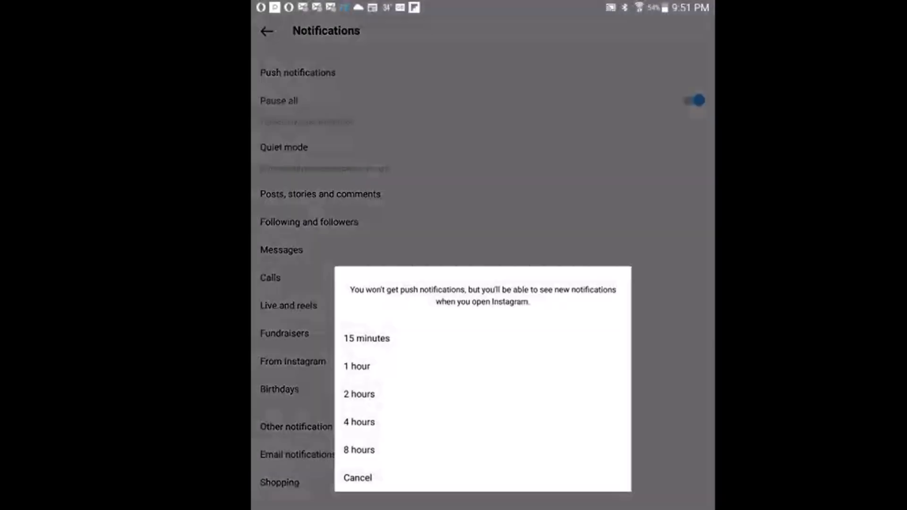